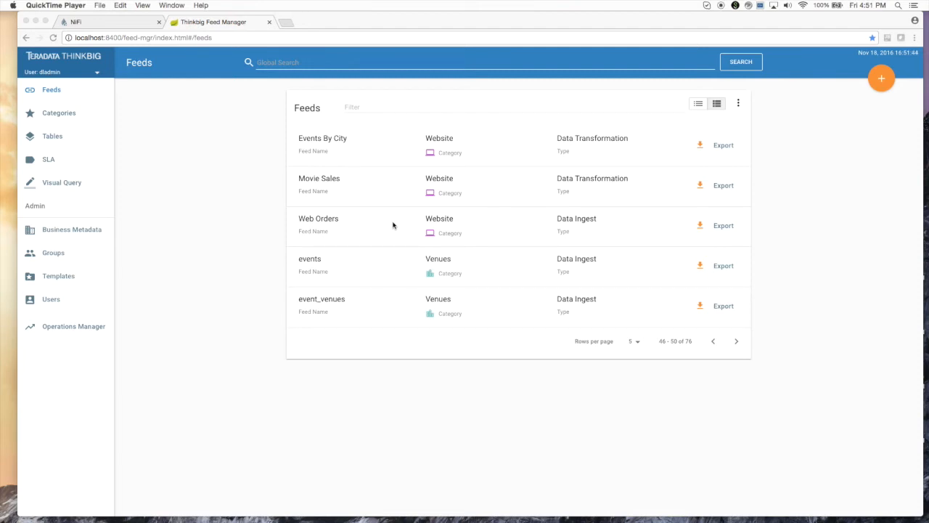
pyautogui.moveTo(468, 304)
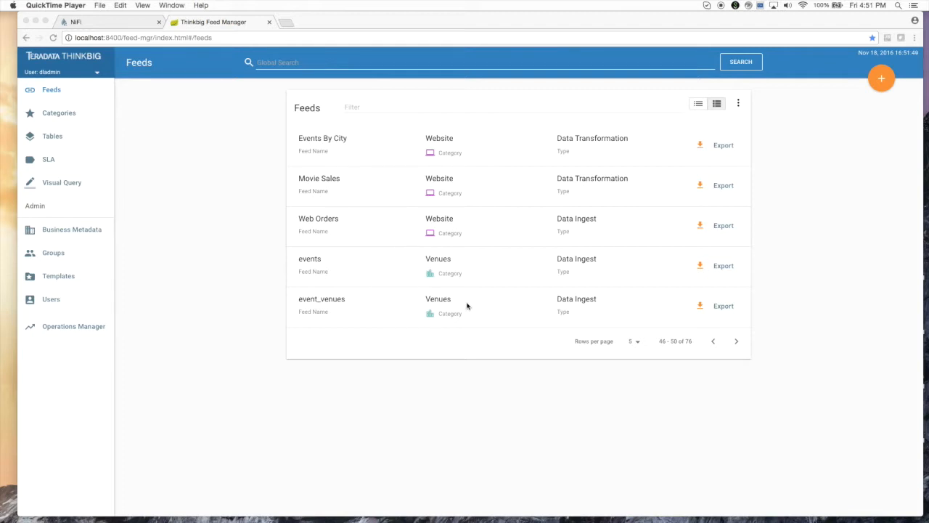
pyautogui.moveTo(337, 189)
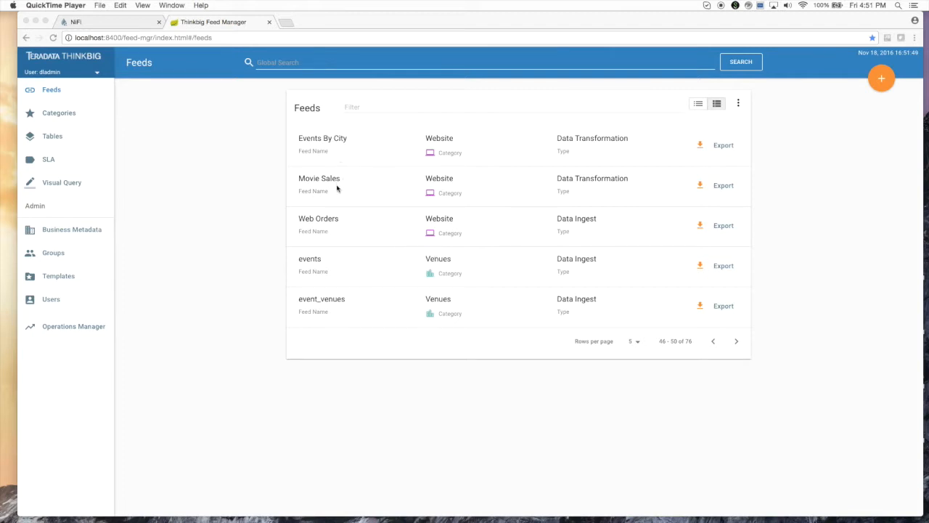
pyautogui.moveTo(334, 206)
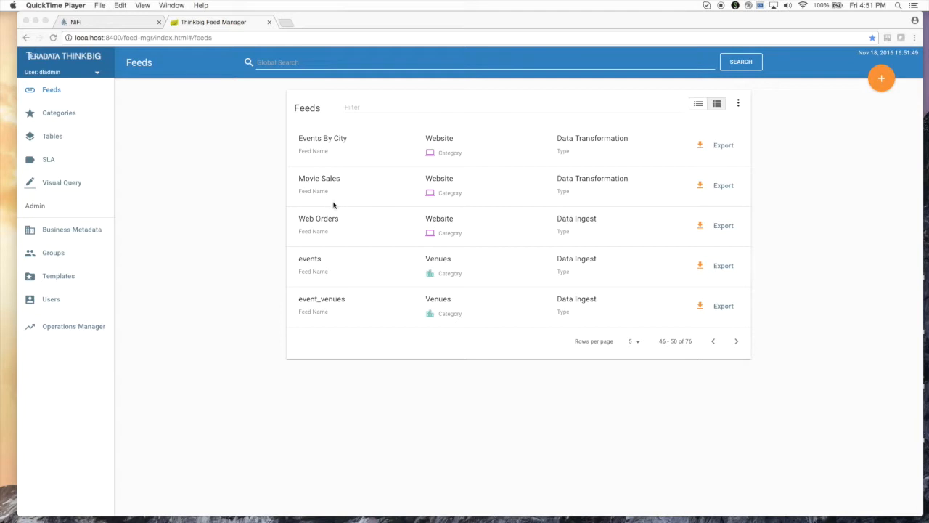
pyautogui.moveTo(331, 235)
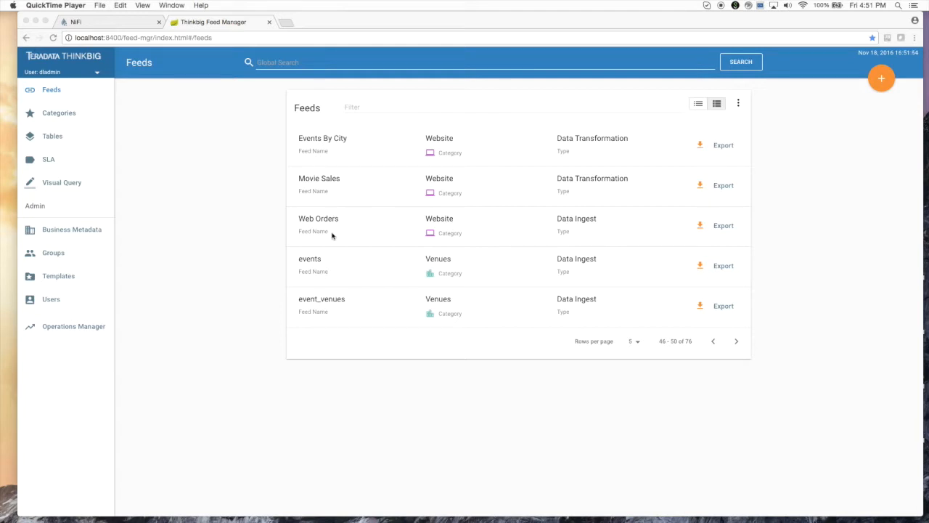
pyautogui.moveTo(469, 174)
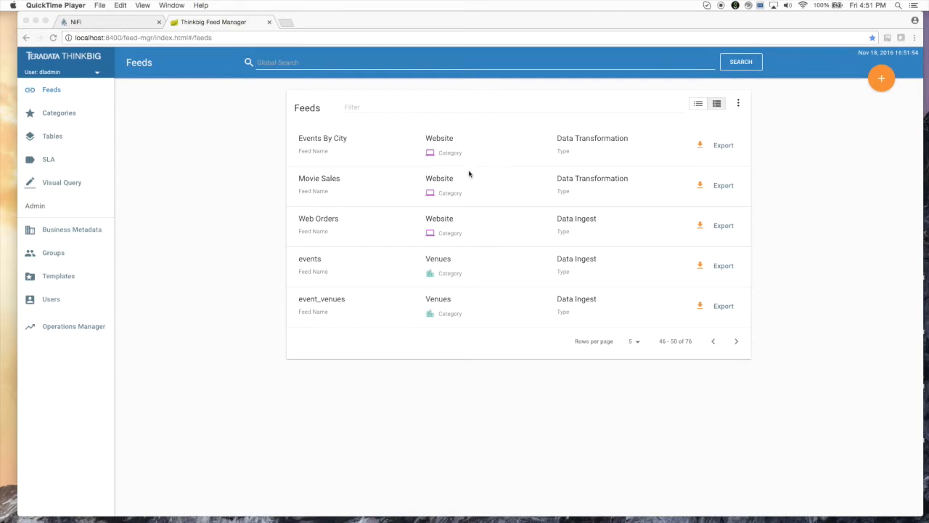
pyautogui.moveTo(563, 155)
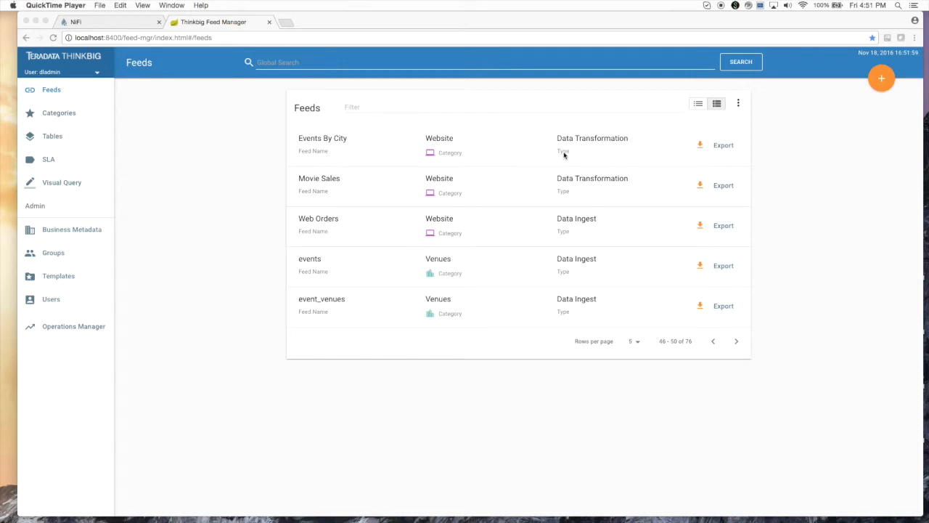
pyautogui.moveTo(595, 149)
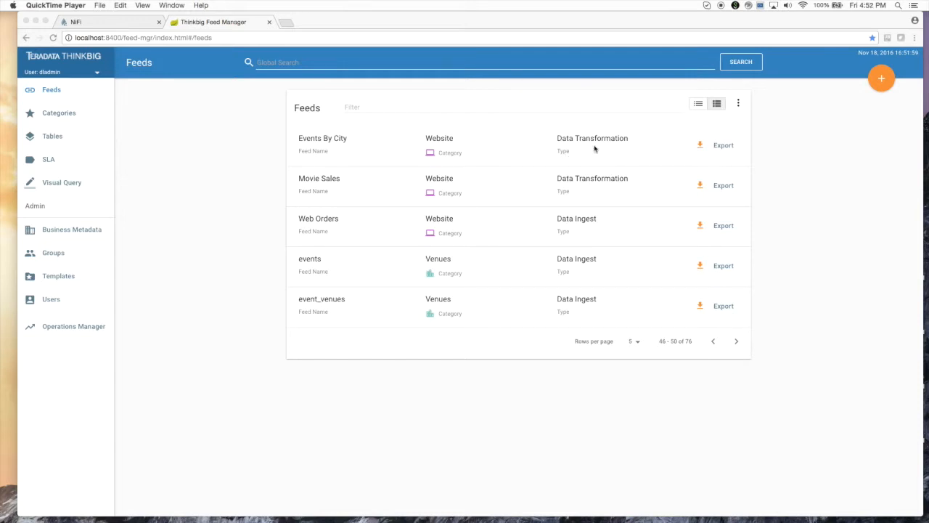
pyautogui.moveTo(636, 191)
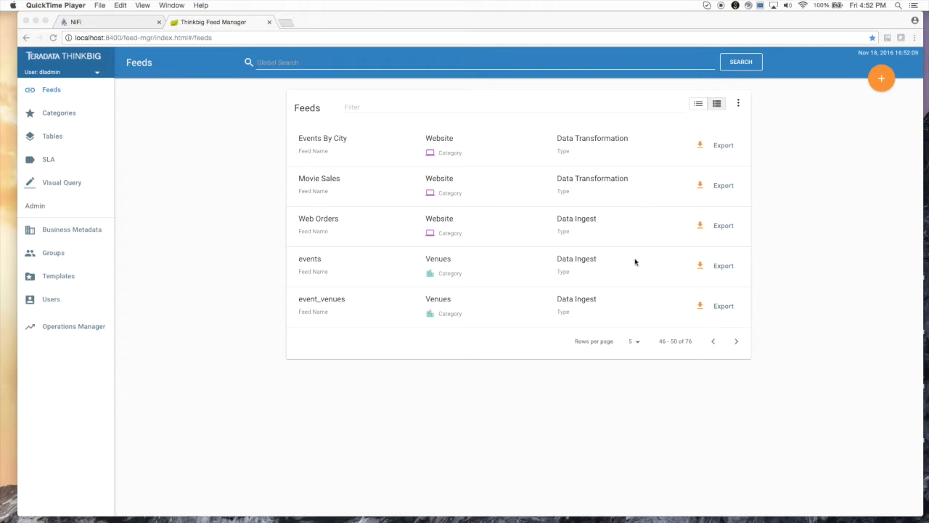
pyautogui.moveTo(618, 303)
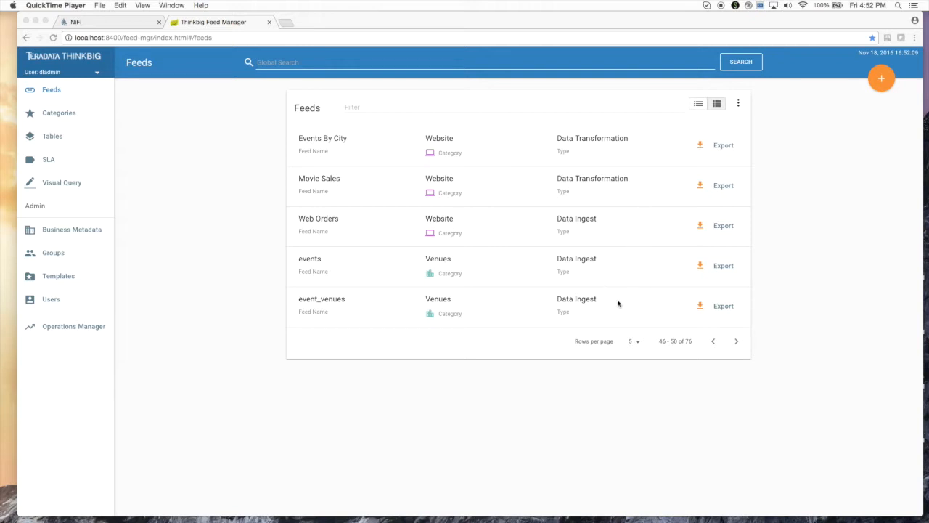
pyautogui.moveTo(607, 310)
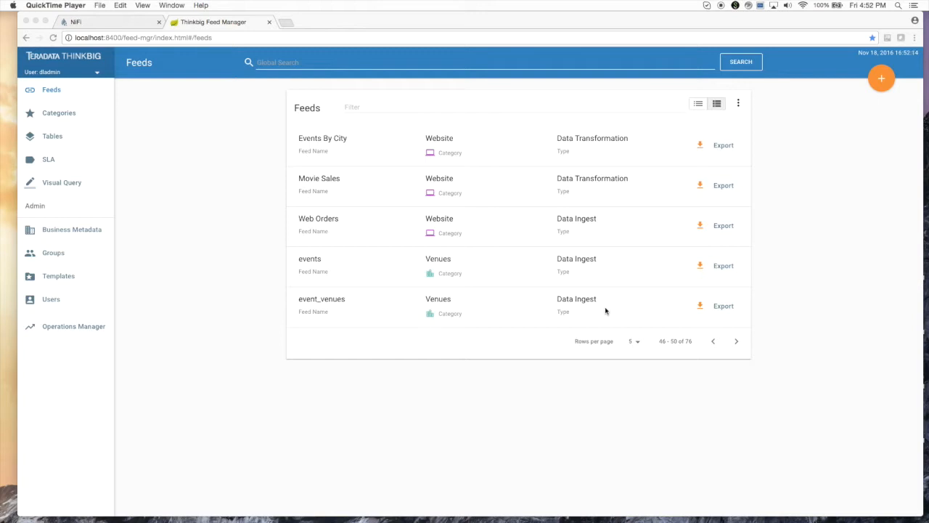
pyautogui.moveTo(625, 310)
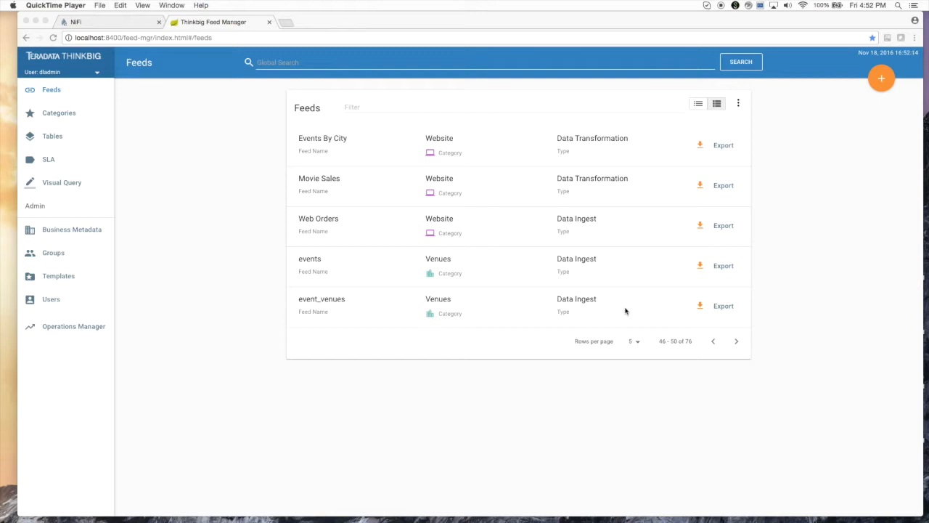
pyautogui.moveTo(789, 221)
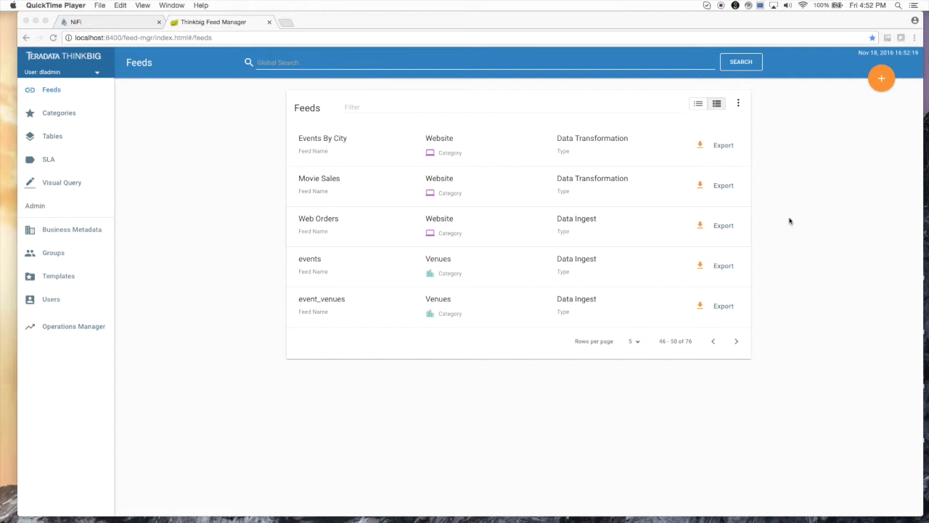
# - Start a new feed from the Data Ingest template, landing on its General Info step
pyautogui.click(881, 78)
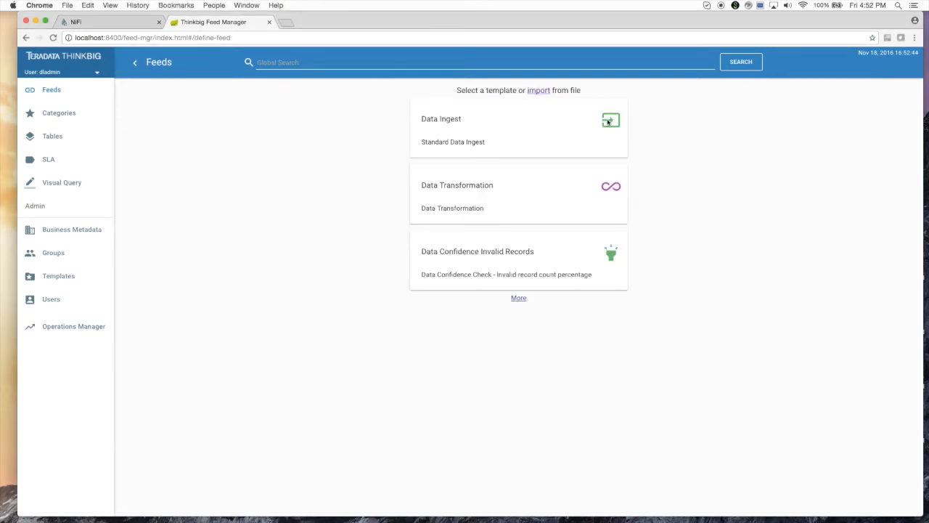
pyautogui.moveTo(516, 271)
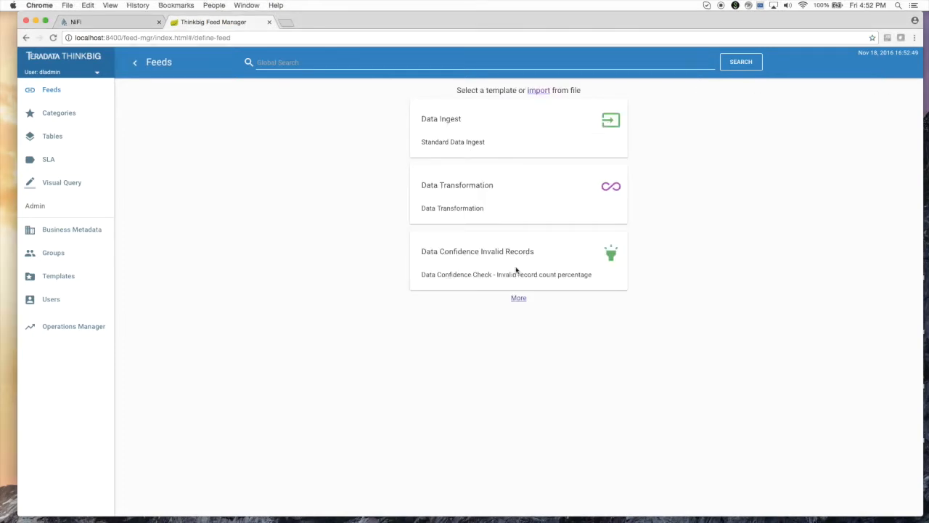
pyautogui.click(519, 298)
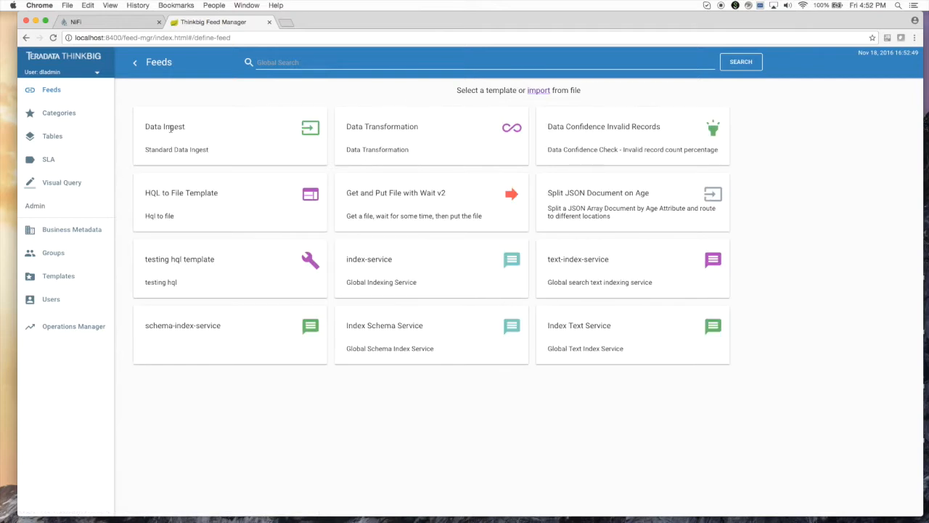
pyautogui.click(230, 136)
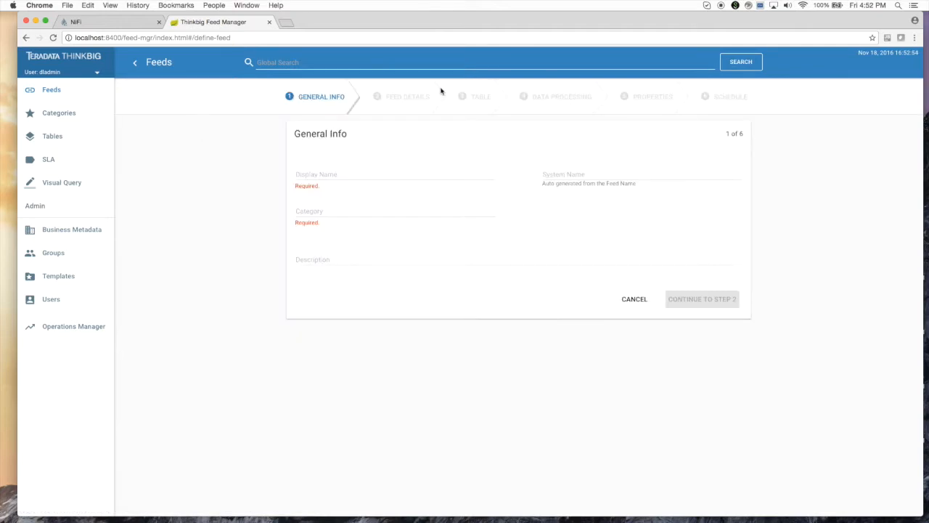
pyautogui.moveTo(537, 168)
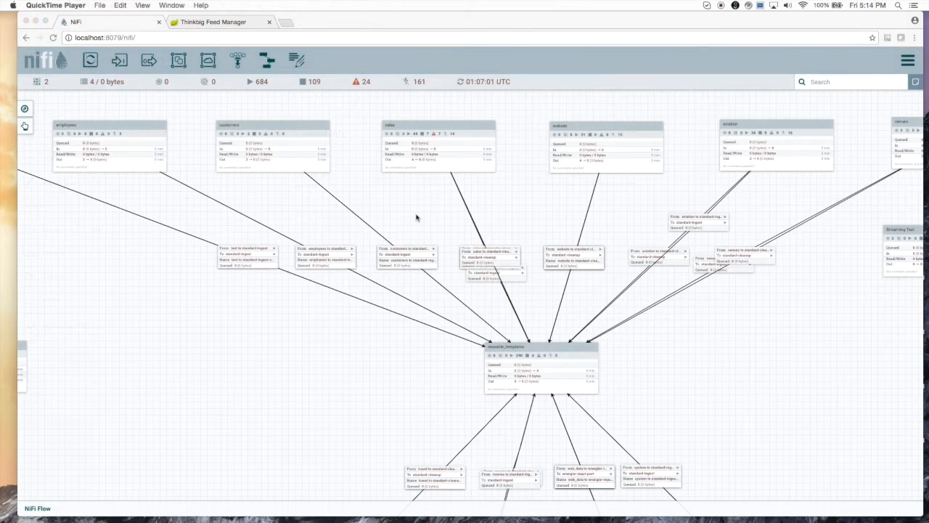
pyautogui.moveTo(420, 221)
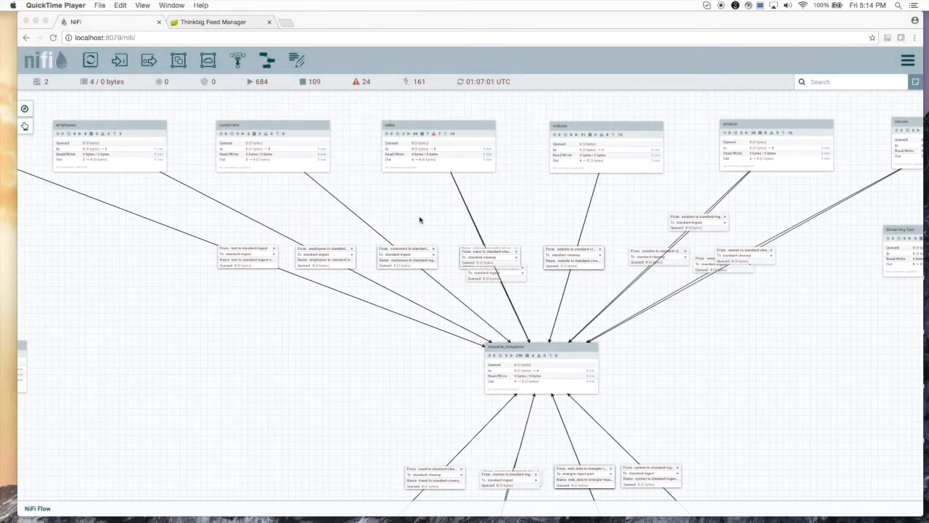
pyautogui.moveTo(513, 141)
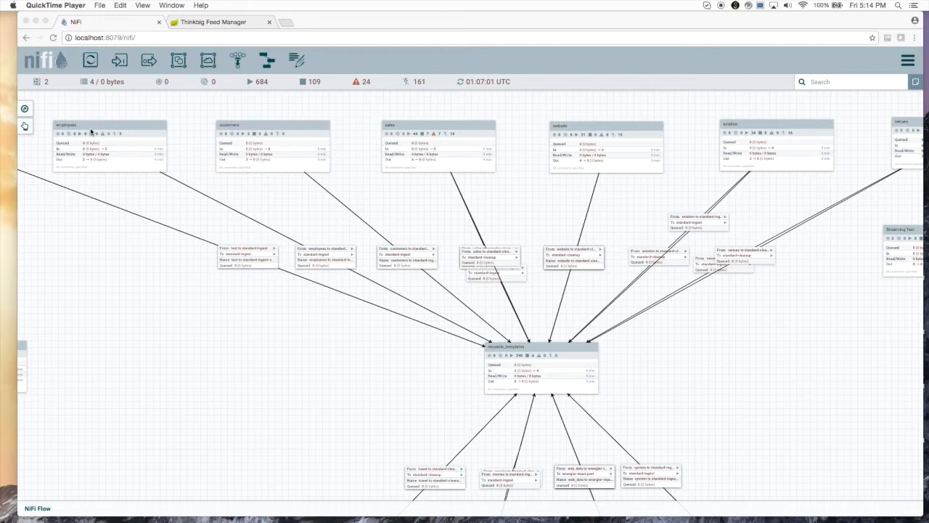
pyautogui.moveTo(587, 348)
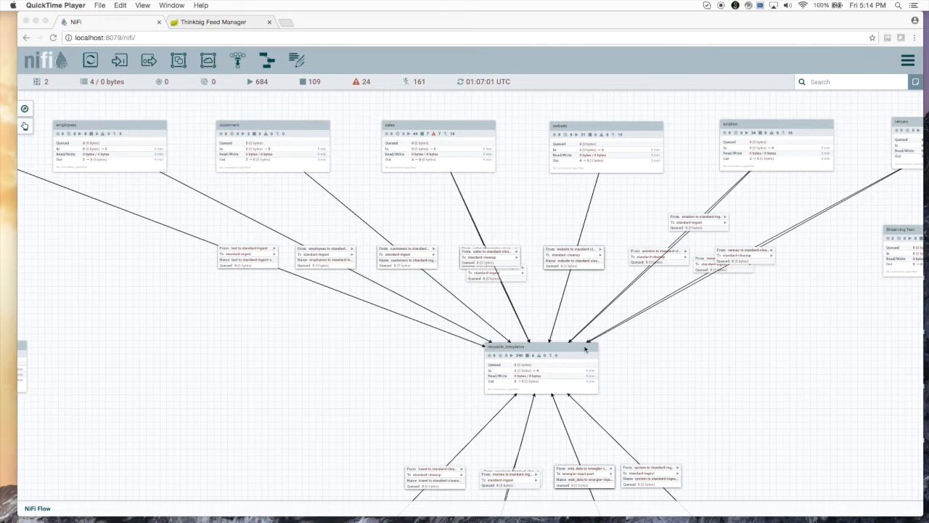
pyautogui.moveTo(529, 316)
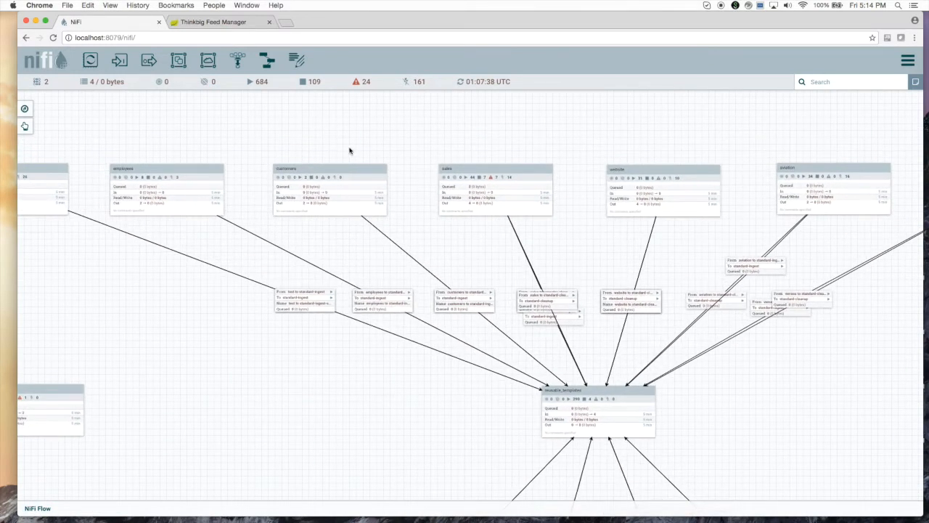
pyautogui.moveTo(515, 232)
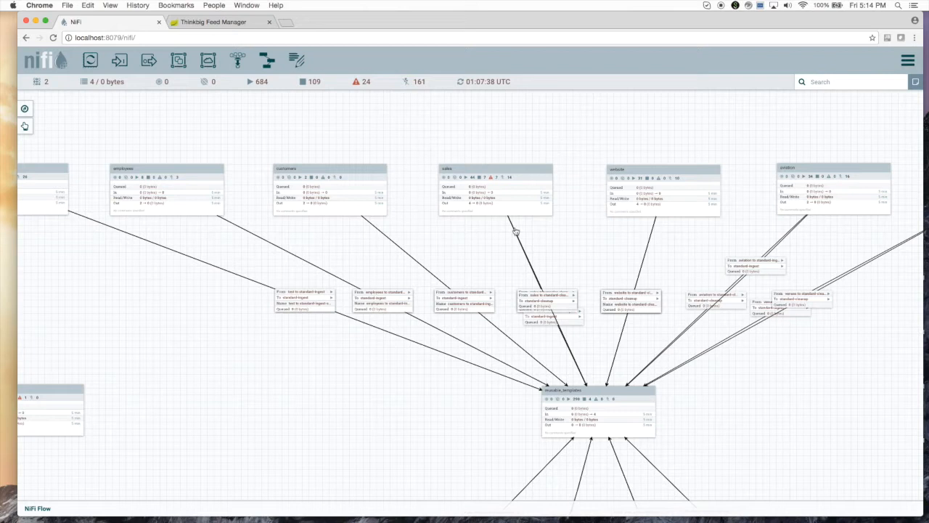
pyautogui.moveTo(447, 157)
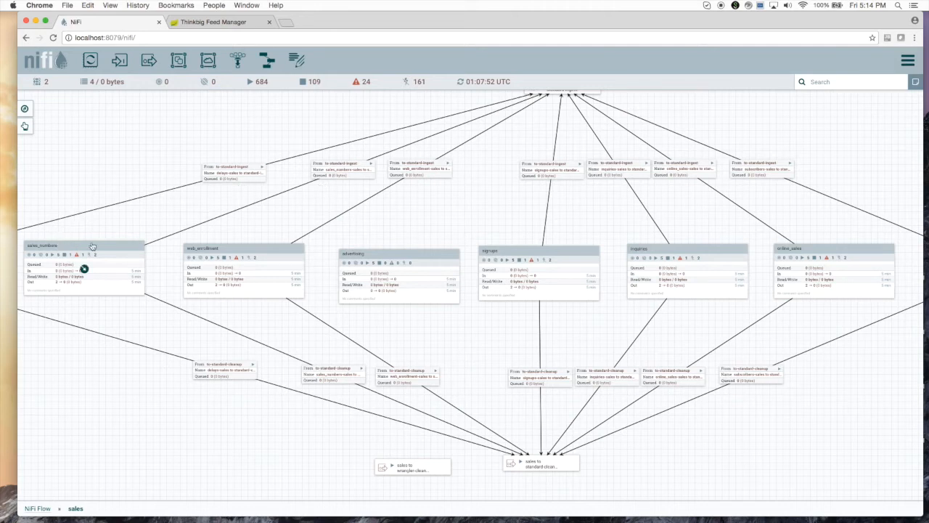
pyautogui.moveTo(498, 246)
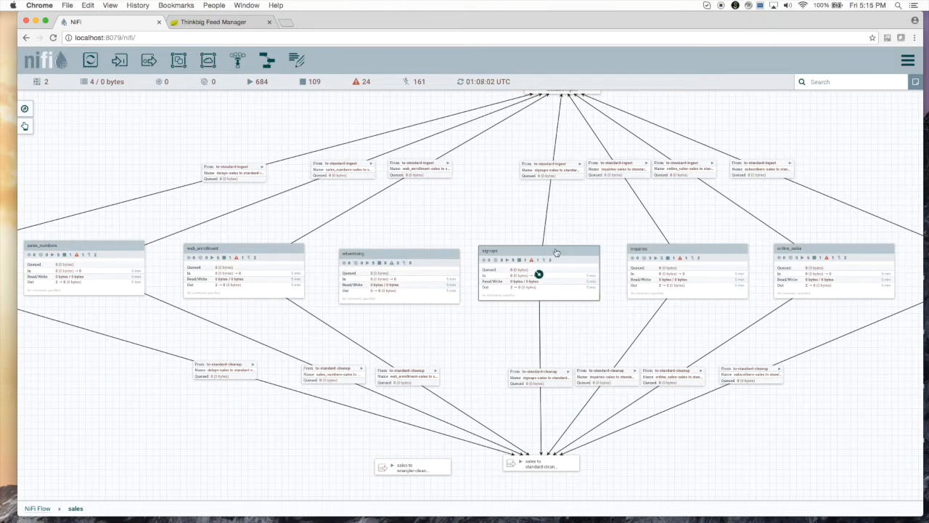
# - Enter the signups process group inside sales to see its ingest processors
pyautogui.doubleClick(537, 250)
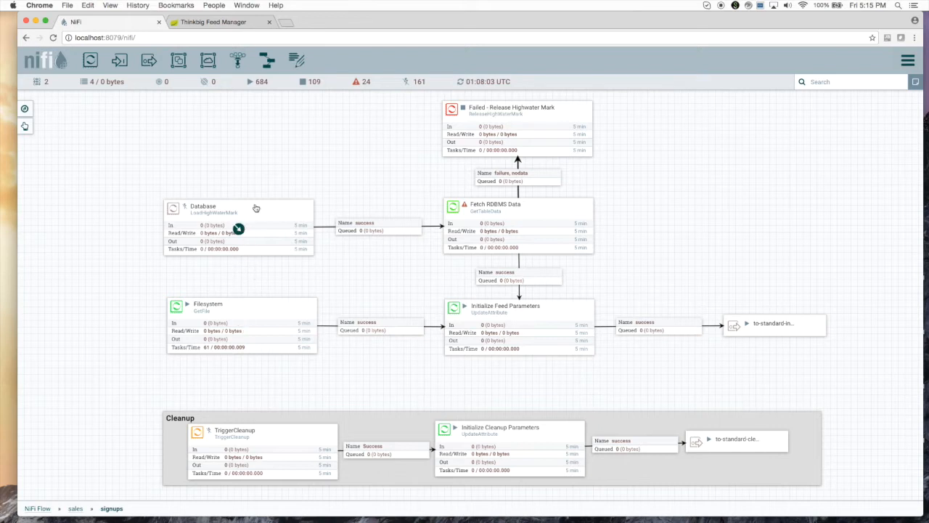
pyautogui.moveTo(255, 210)
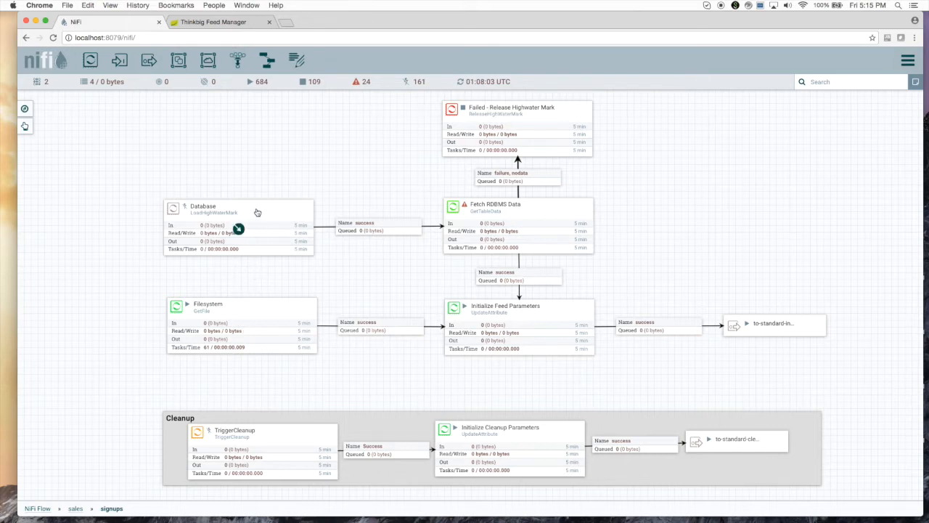
pyautogui.moveTo(212, 303)
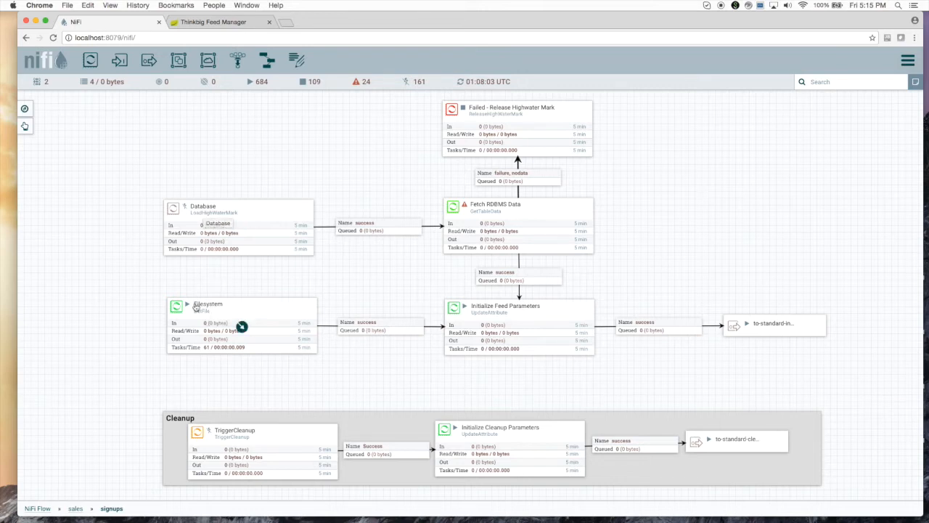
pyautogui.moveTo(185, 212)
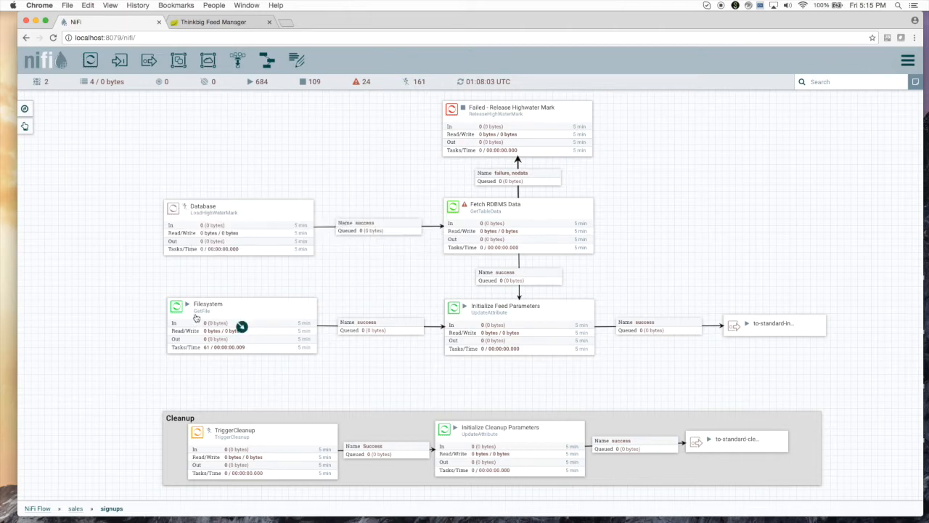
pyautogui.moveTo(187, 308)
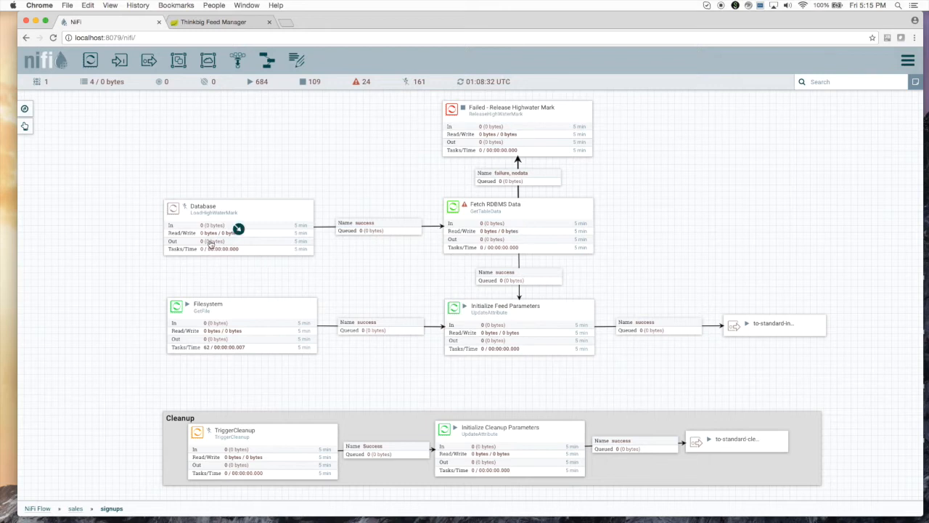
pyautogui.moveTo(231, 289)
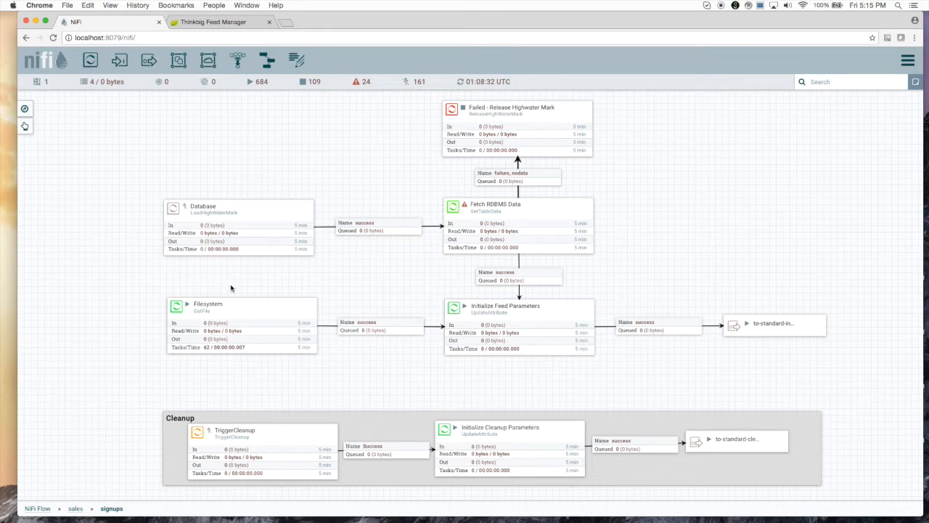
pyautogui.moveTo(192, 288)
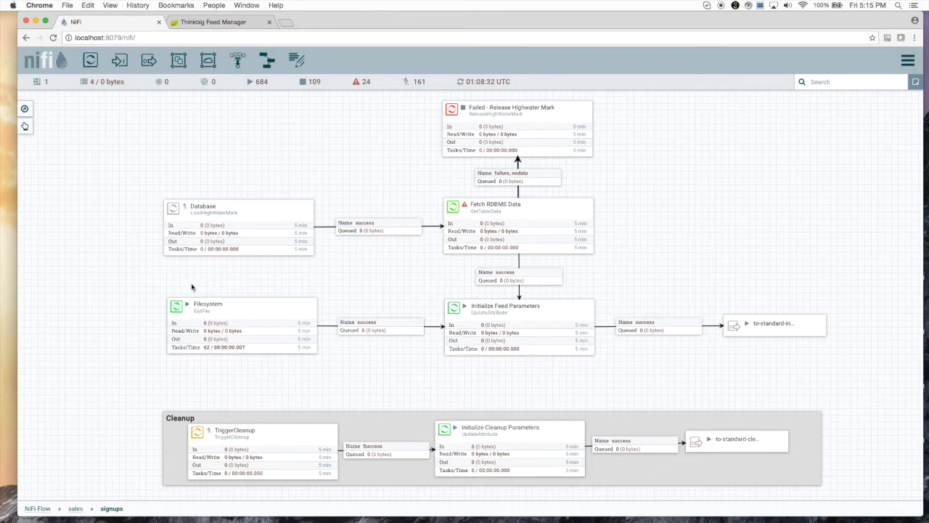
pyautogui.moveTo(156, 283)
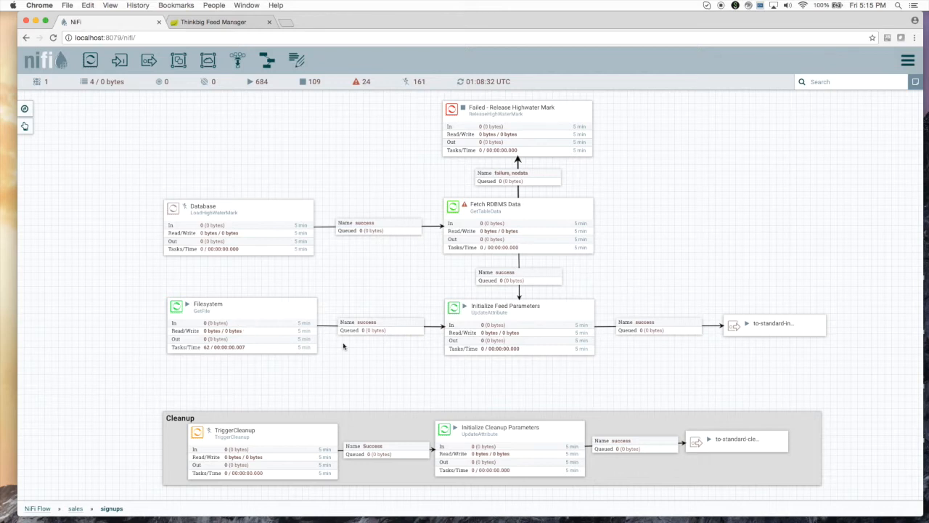
pyautogui.moveTo(349, 322)
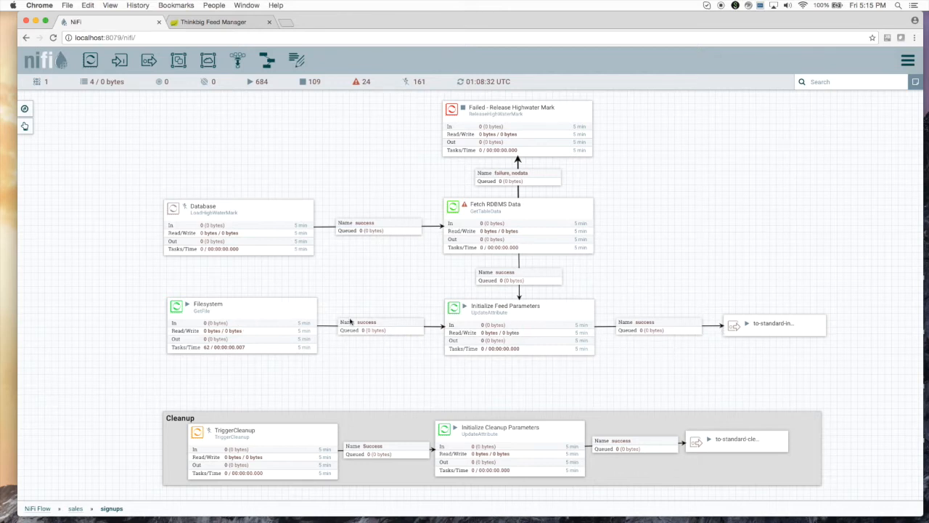
pyautogui.moveTo(772, 323)
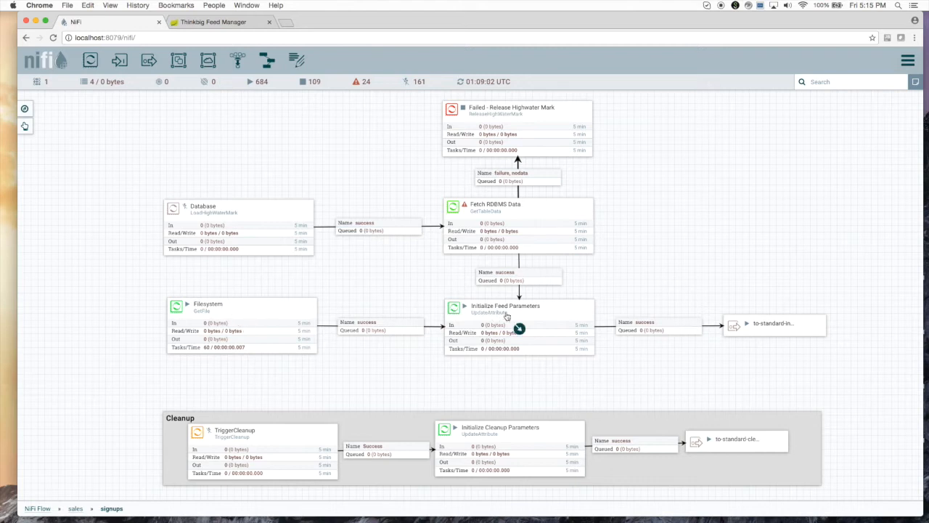
pyautogui.moveTo(259, 305)
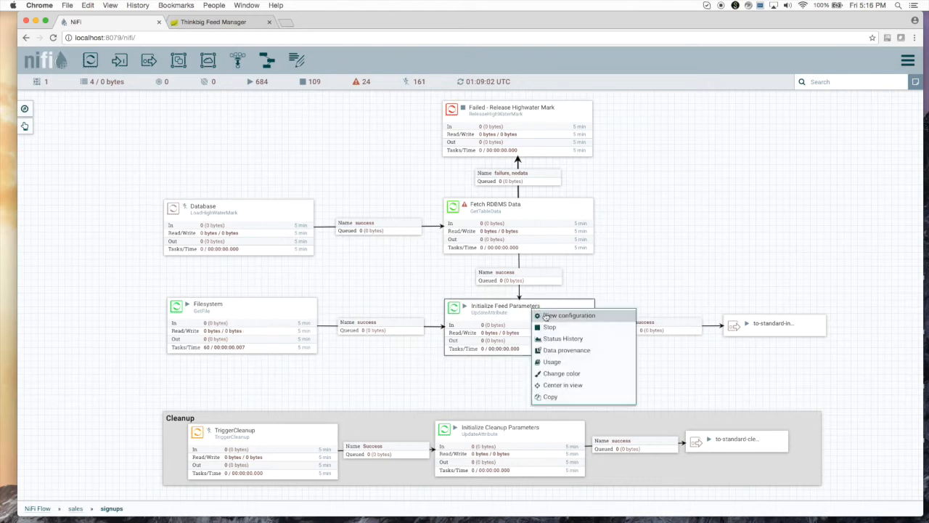
# - Review the Initialize Feed Parameters properties (category sales, feed signups) and return to the canvas
pyautogui.click(569, 313)
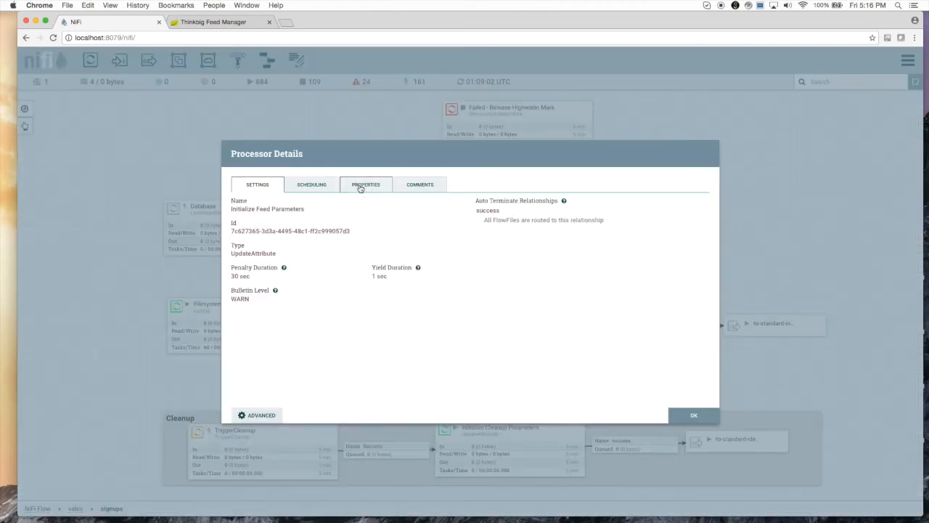
pyautogui.click(366, 183)
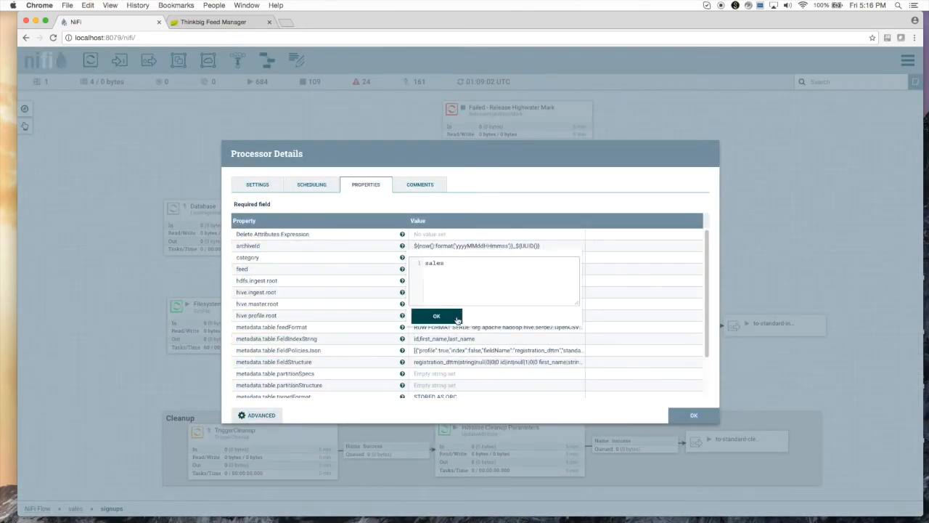
pyautogui.click(436, 316)
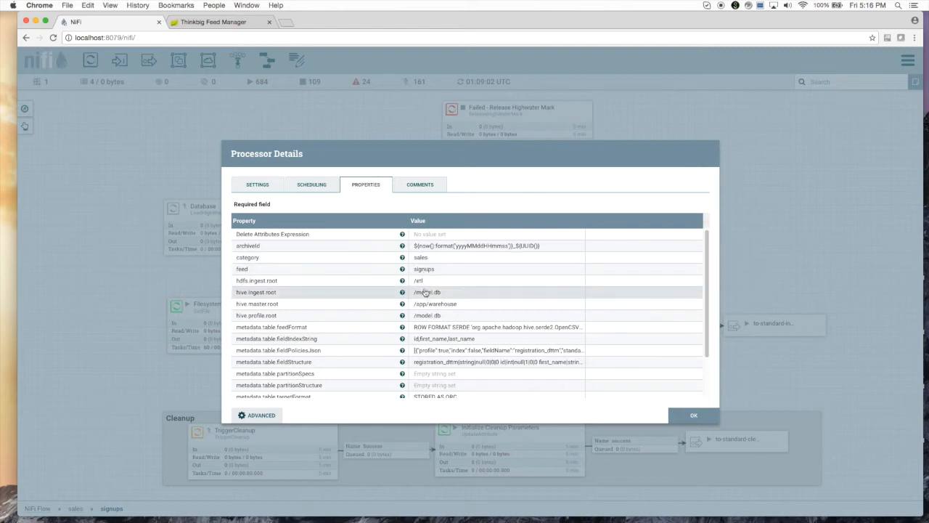
pyautogui.scroll(-3)
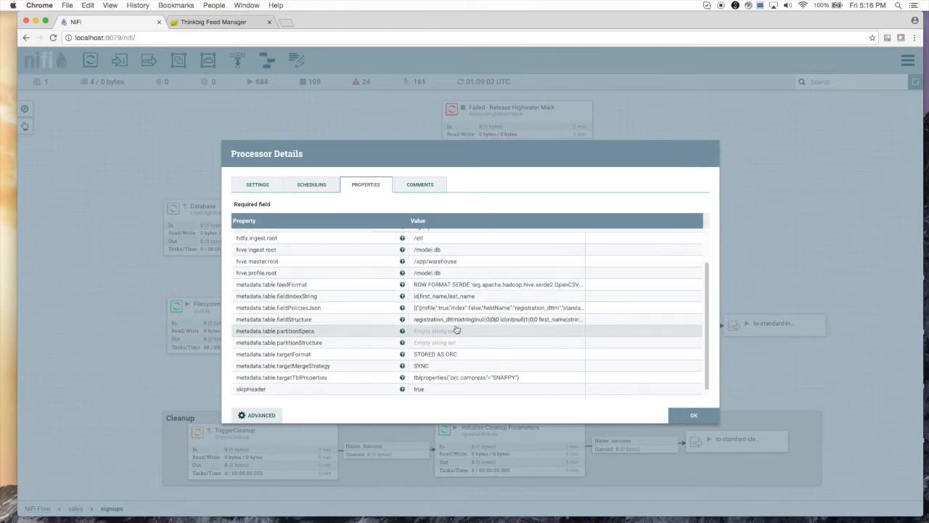
pyautogui.scroll(-3)
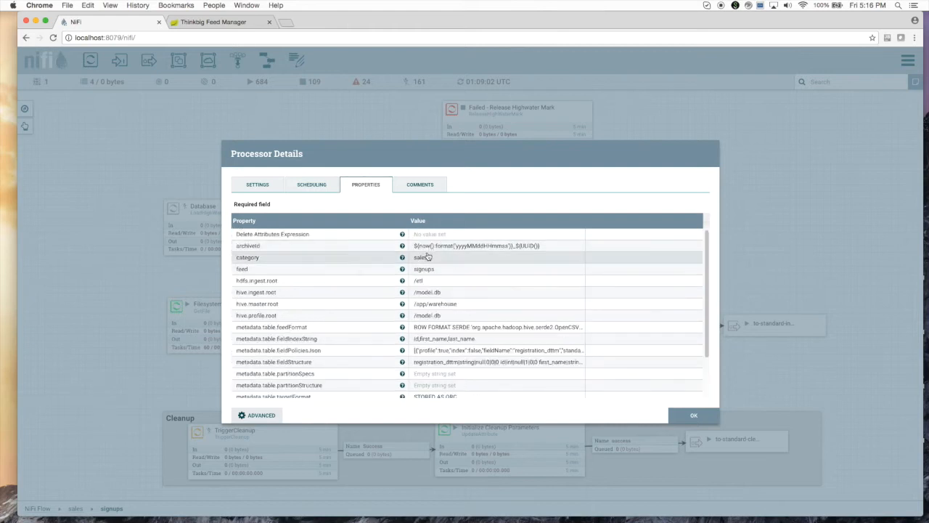
pyautogui.moveTo(424, 269)
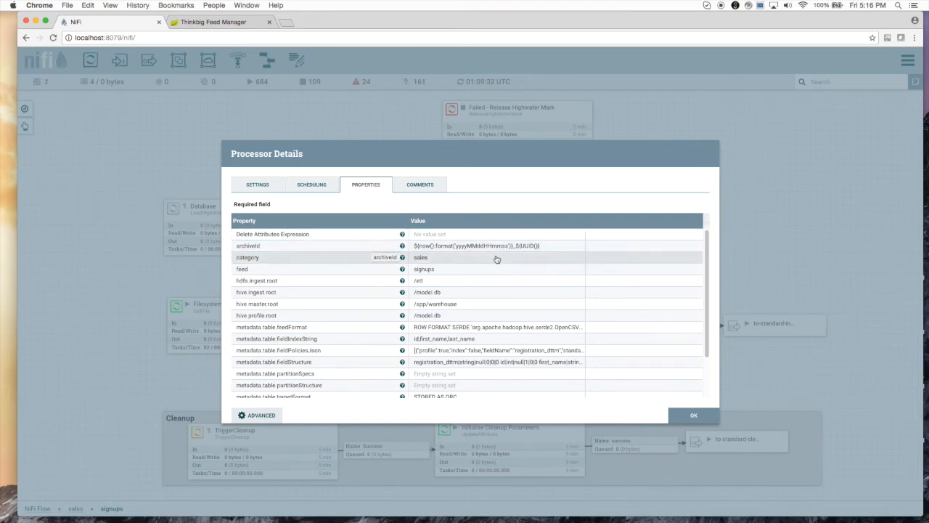
pyautogui.scroll(-3)
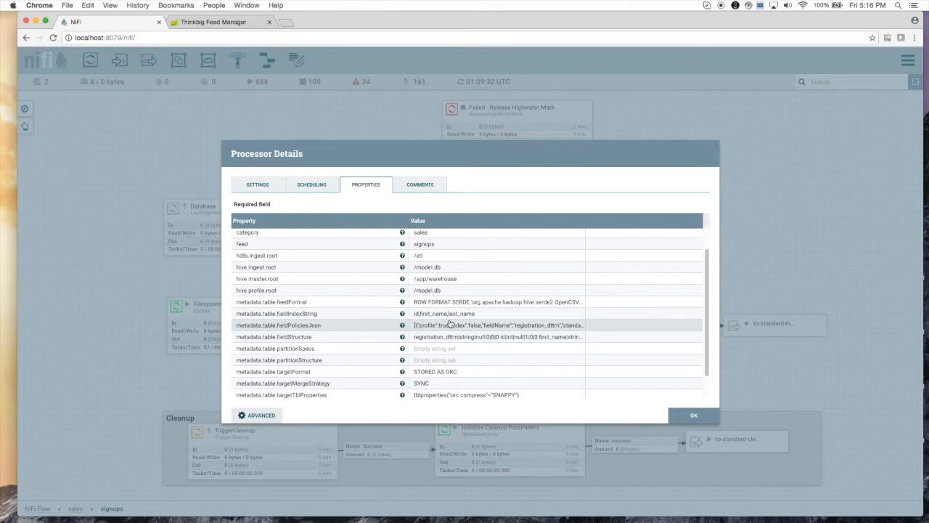
pyautogui.scroll(-3)
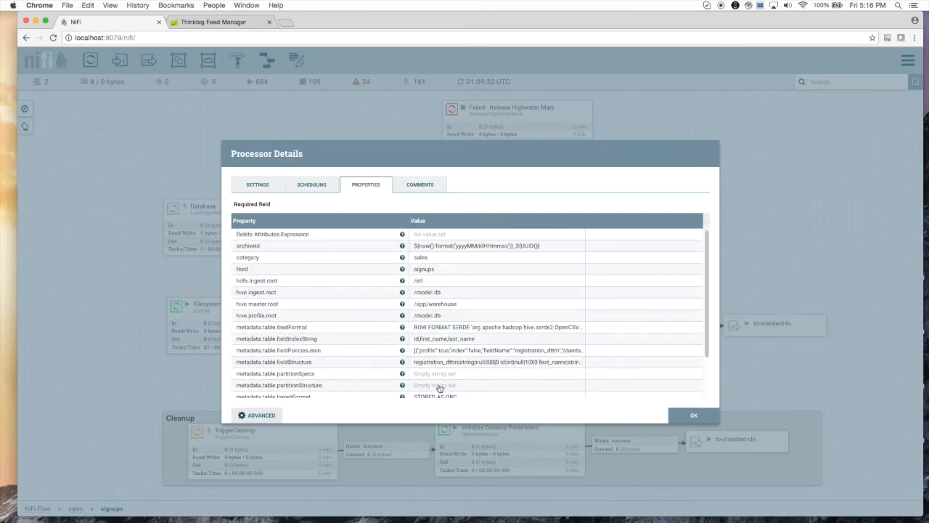
pyautogui.scroll(-3)
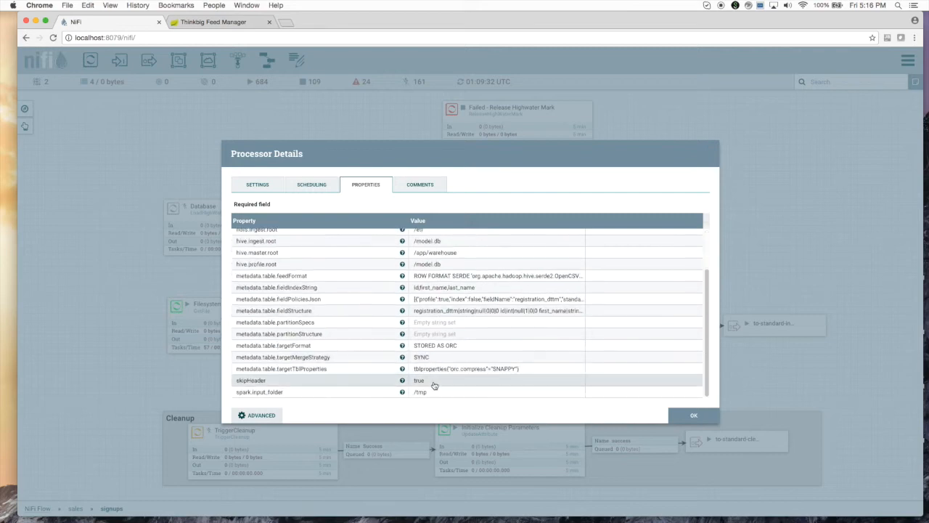
pyautogui.moveTo(444, 380)
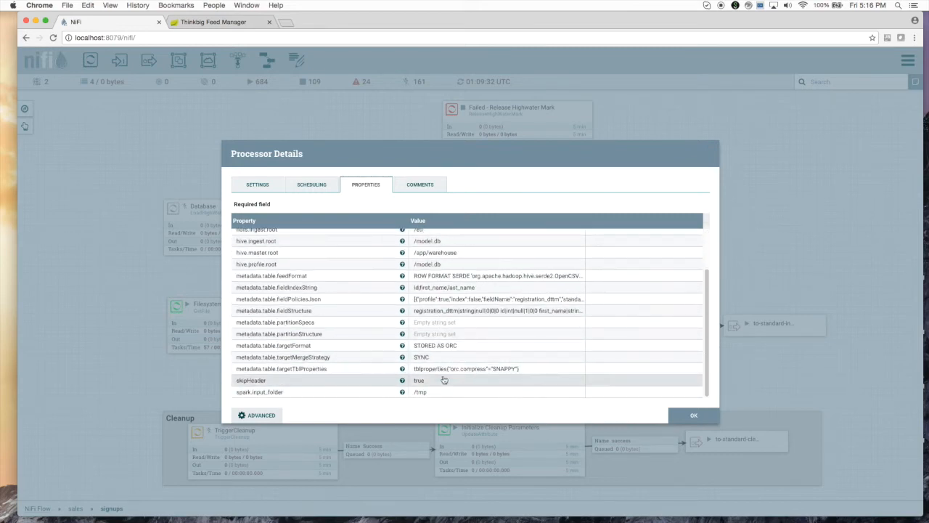
pyautogui.click(694, 415)
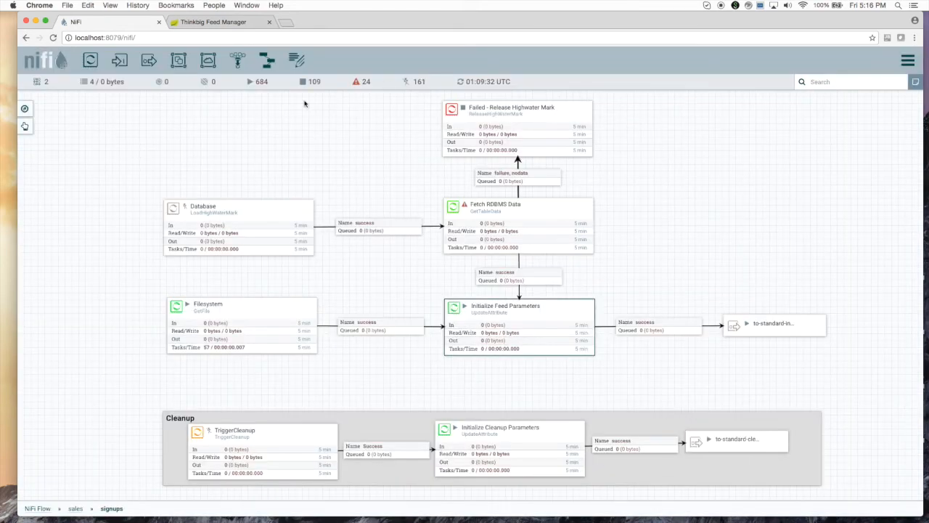
pyautogui.moveTo(633, 203)
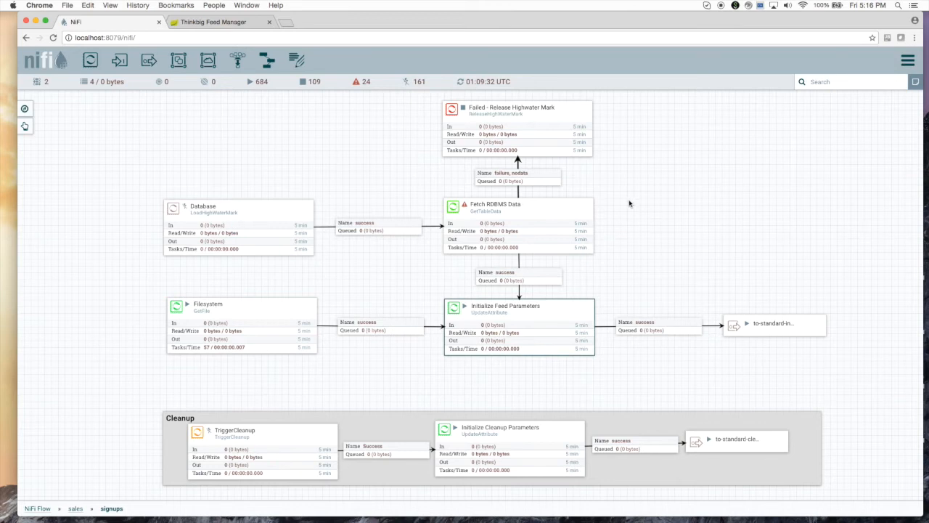
pyautogui.moveTo(885, 341)
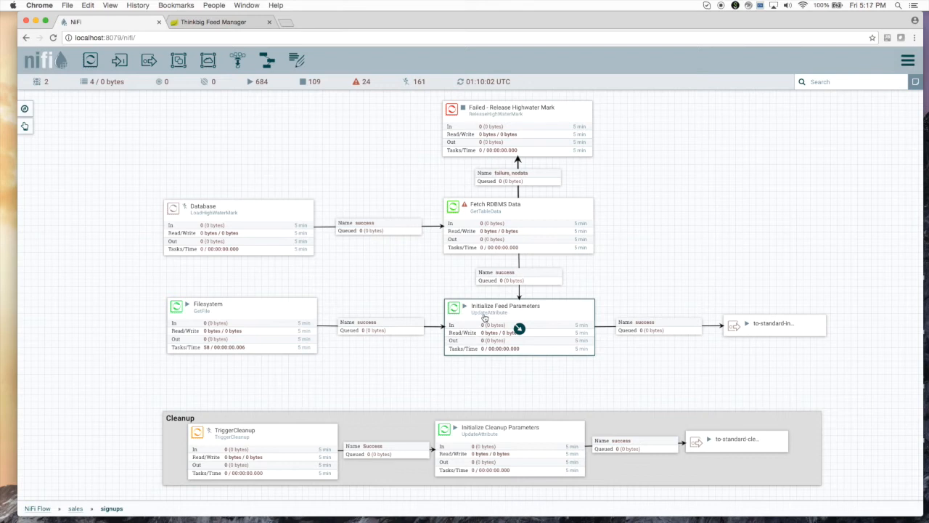
pyautogui.moveTo(392, 313)
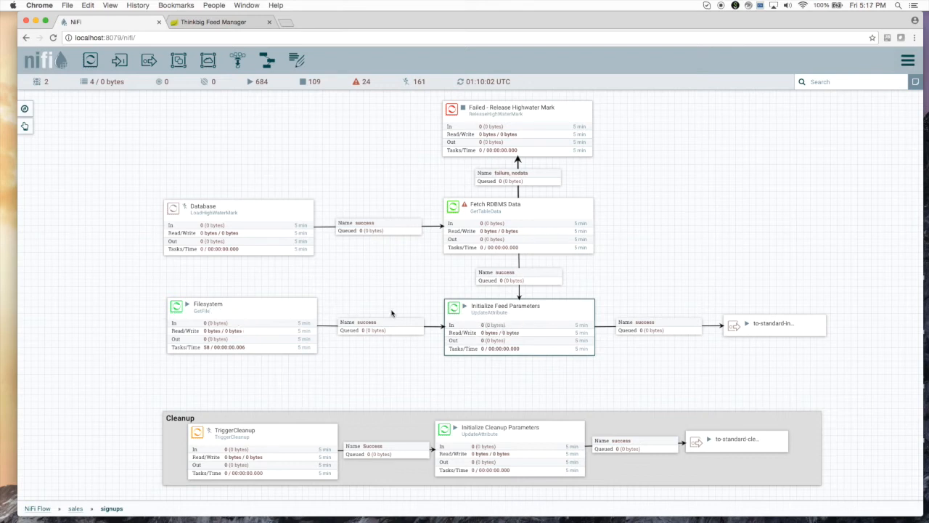
pyautogui.moveTo(758, 327)
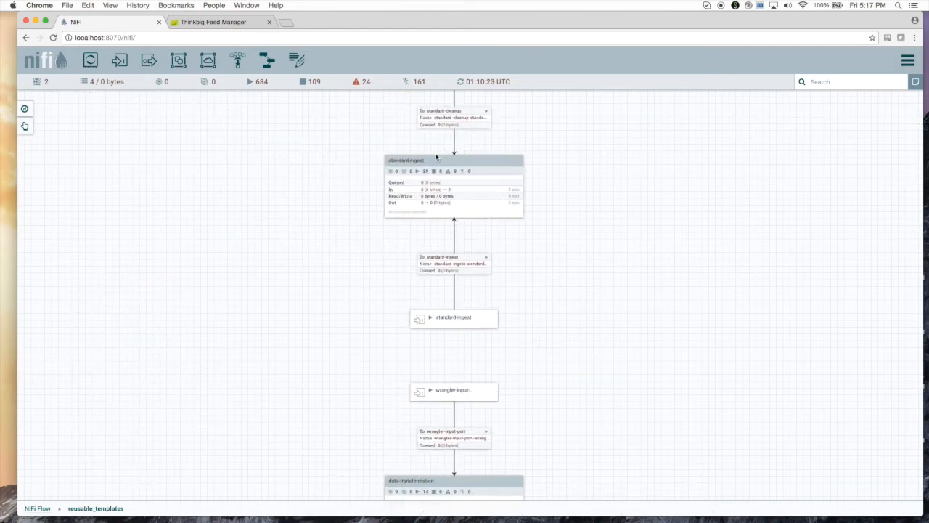
# - Enter the standard-ingest group showing Drop Header, Merge Content and One-time registration
pyautogui.doubleClick(406, 160)
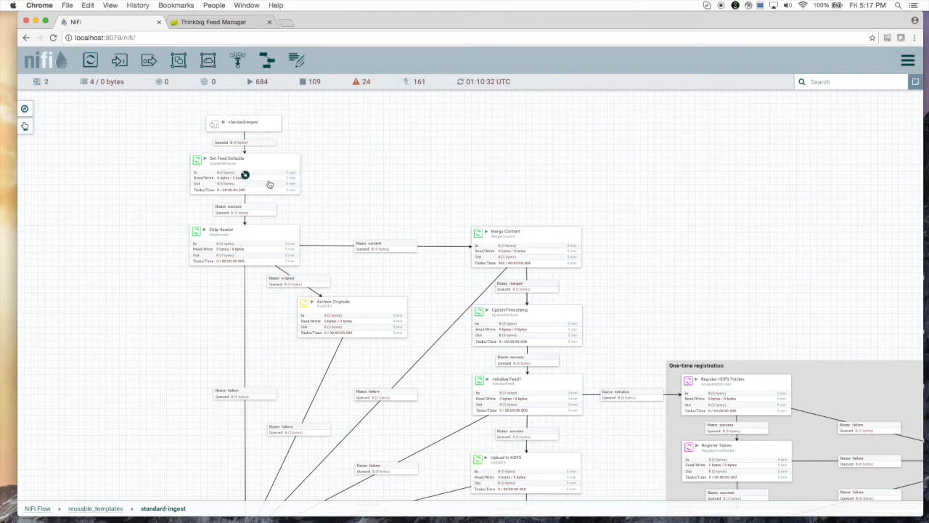
pyautogui.moveTo(317, 231)
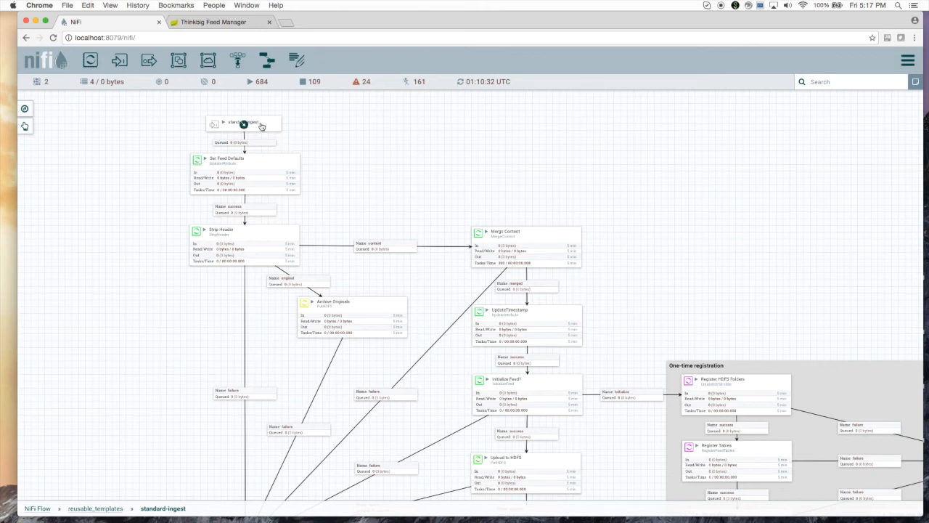
pyautogui.moveTo(641, 407)
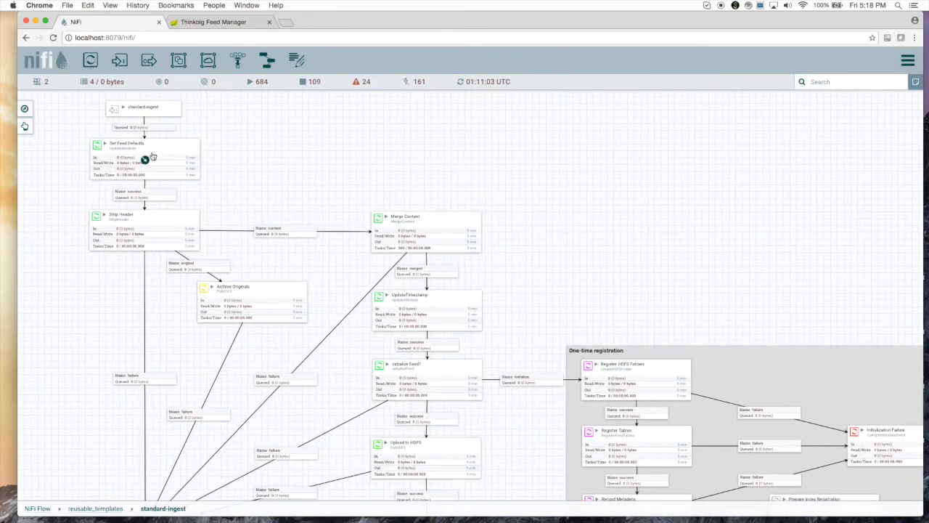
pyautogui.moveTo(157, 102)
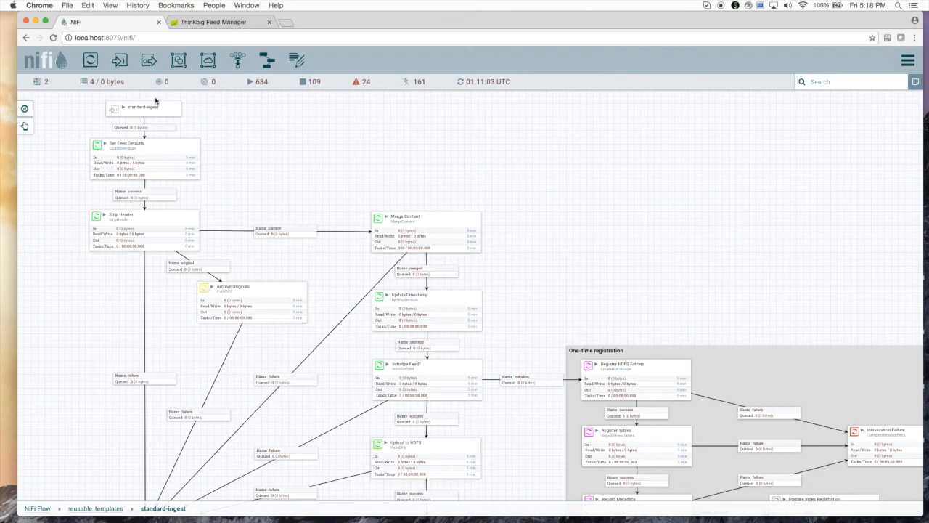
pyautogui.moveTo(91, 241)
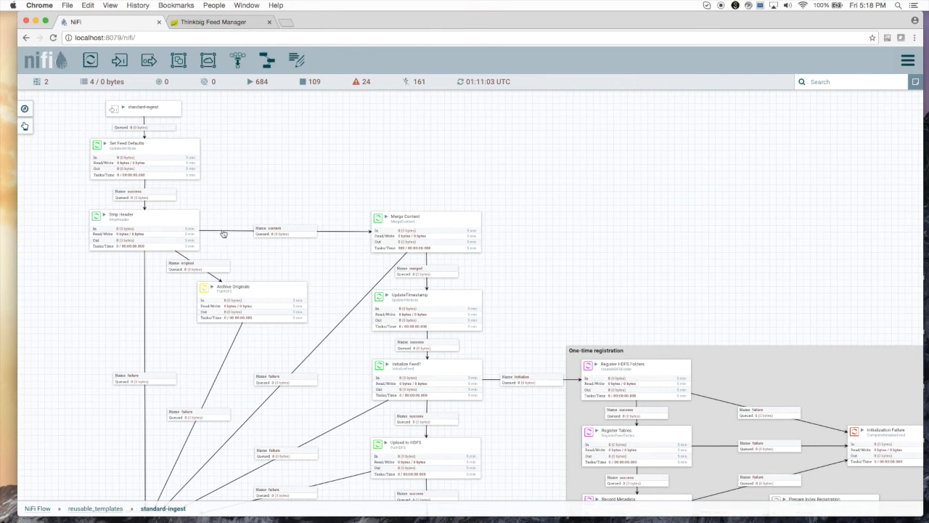
pyautogui.moveTo(426, 236)
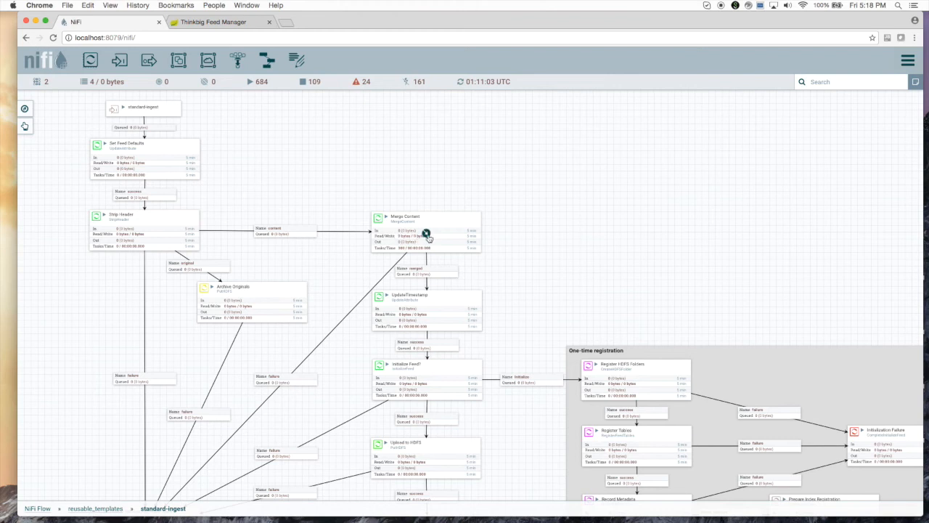
pyautogui.scroll(-3)
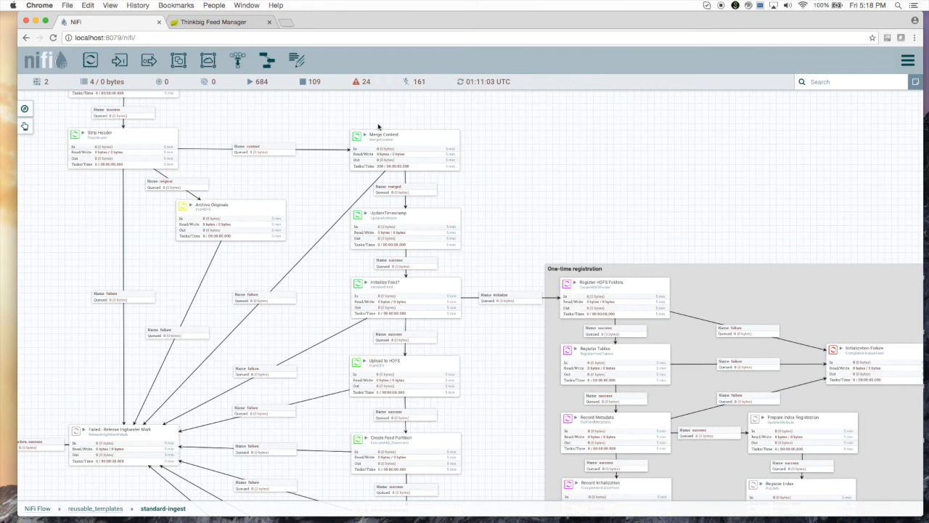
pyautogui.moveTo(445, 331)
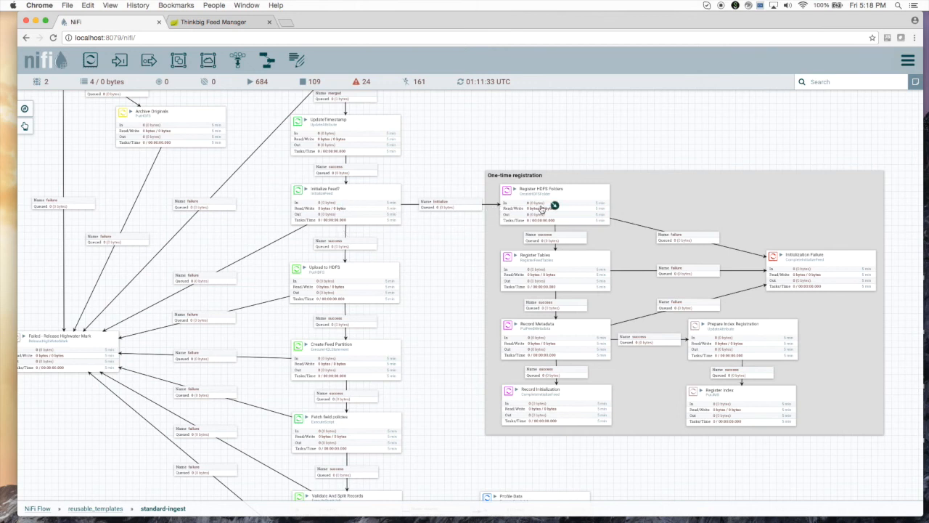
pyautogui.moveTo(558, 272)
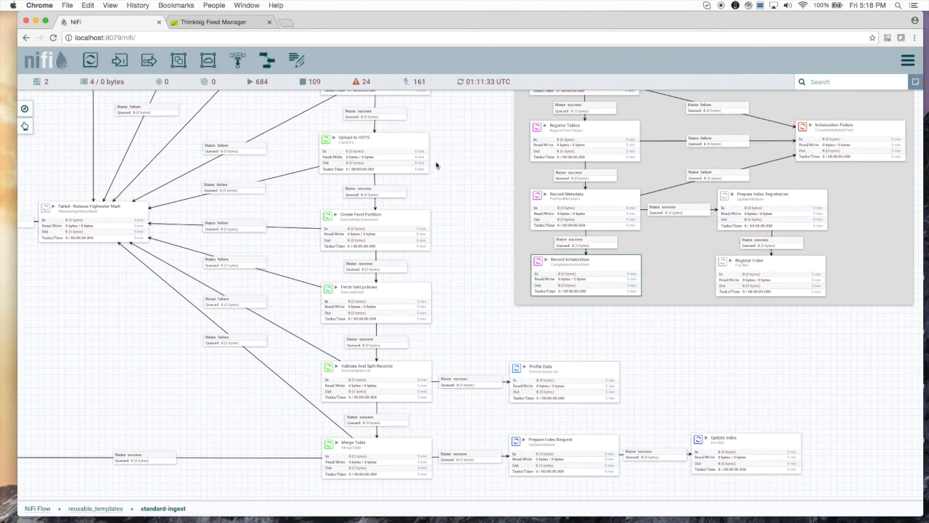
pyautogui.moveTo(399, 244)
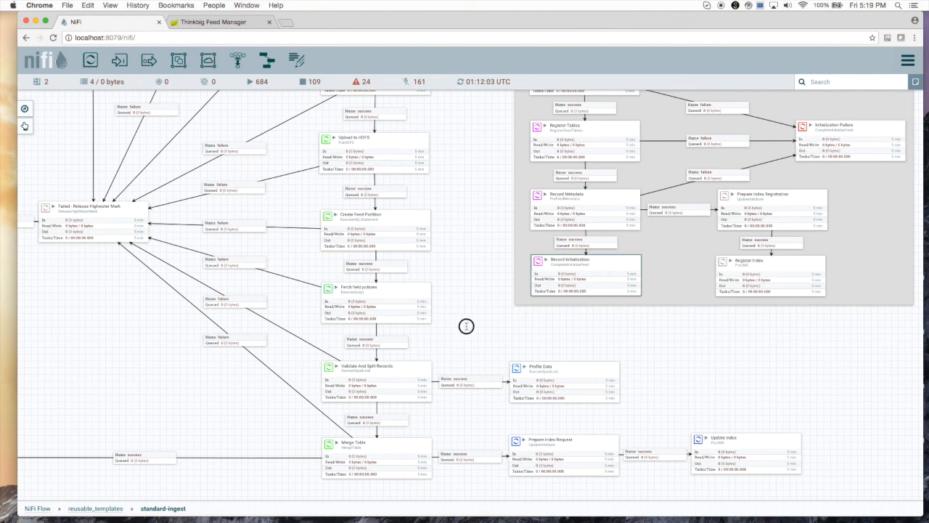
pyautogui.scroll(-3)
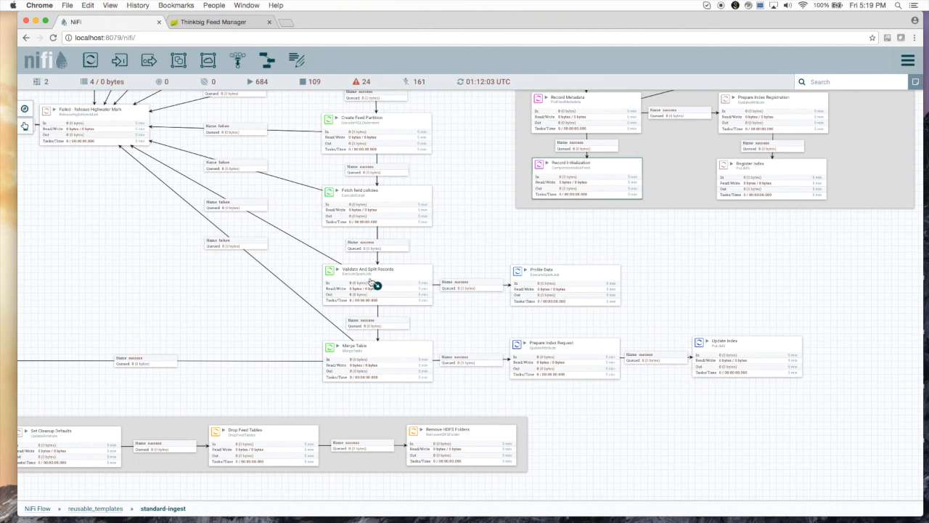
pyautogui.moveTo(436, 370)
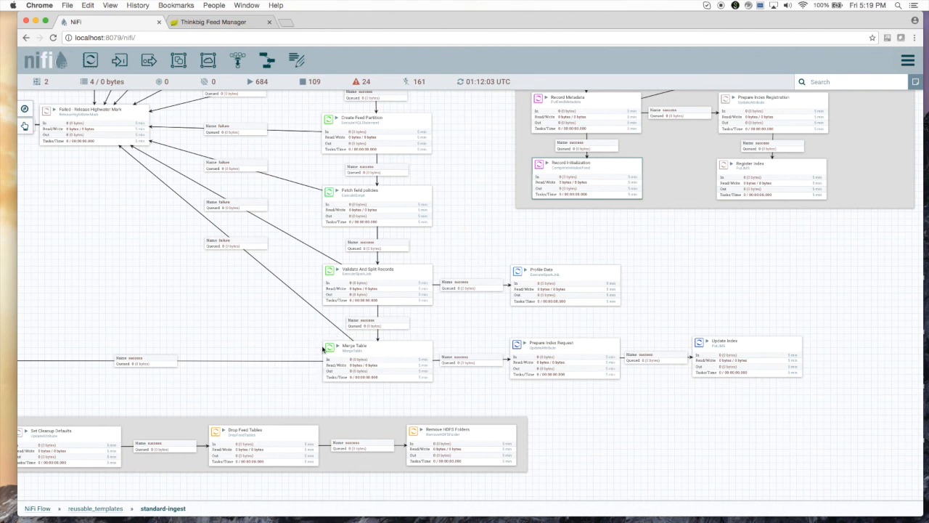
pyautogui.moveTo(323, 354)
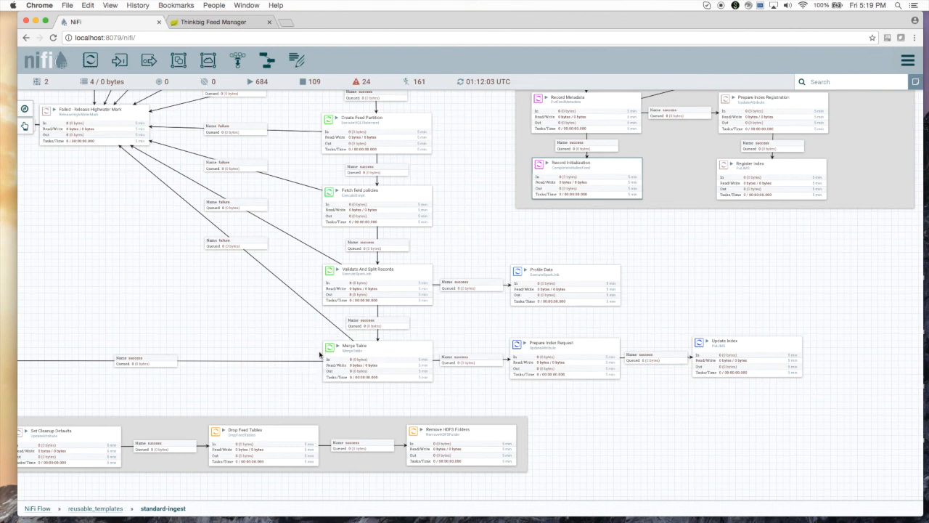
pyautogui.moveTo(593, 285)
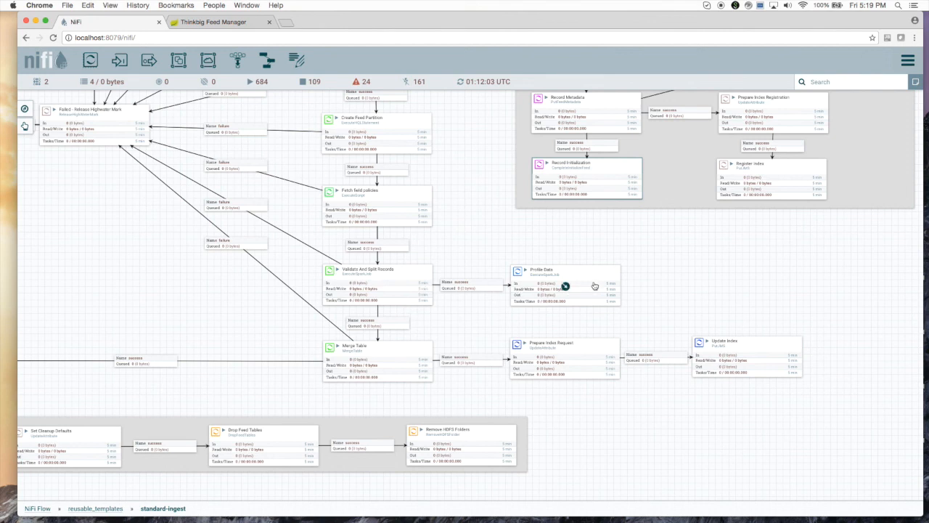
pyautogui.moveTo(549, 271)
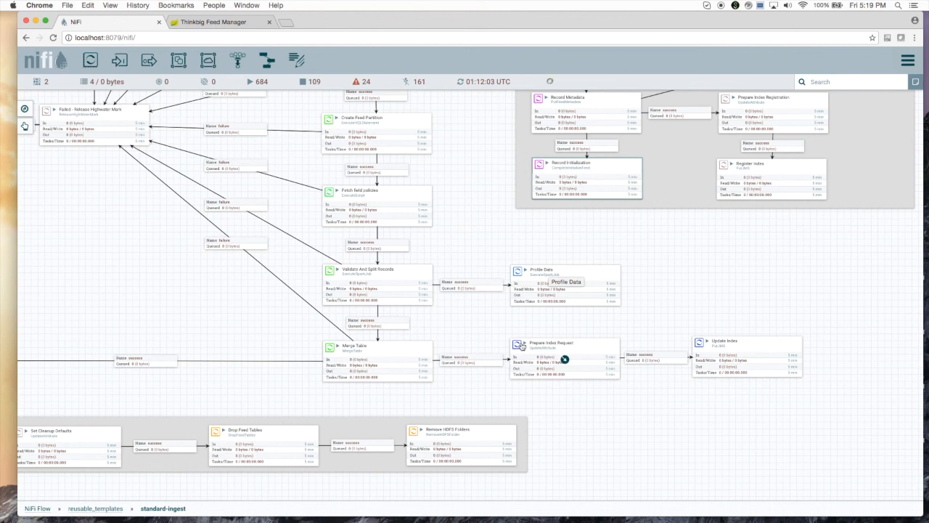
pyautogui.moveTo(497, 326)
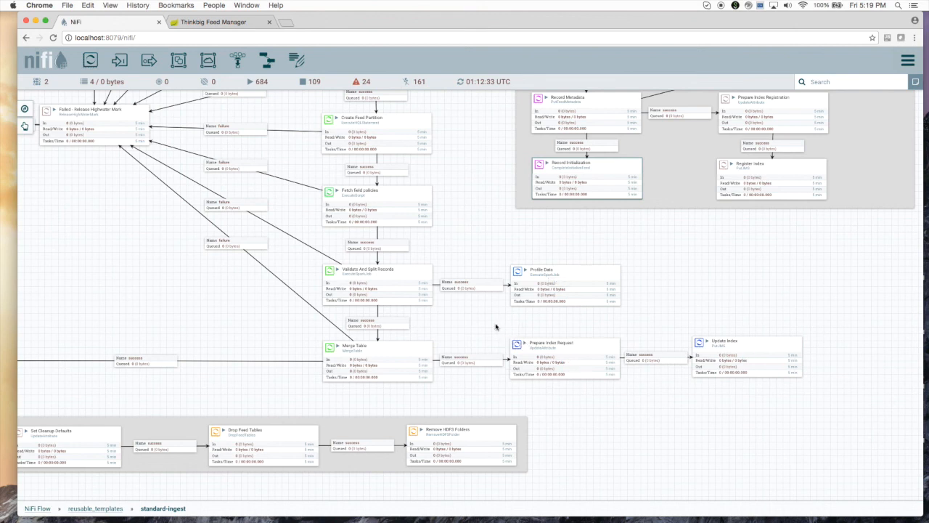
pyautogui.moveTo(485, 332)
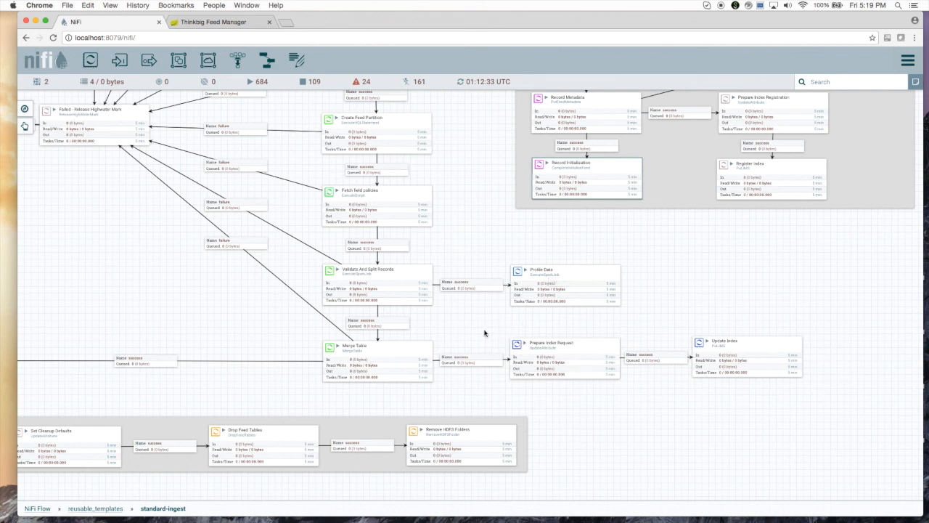